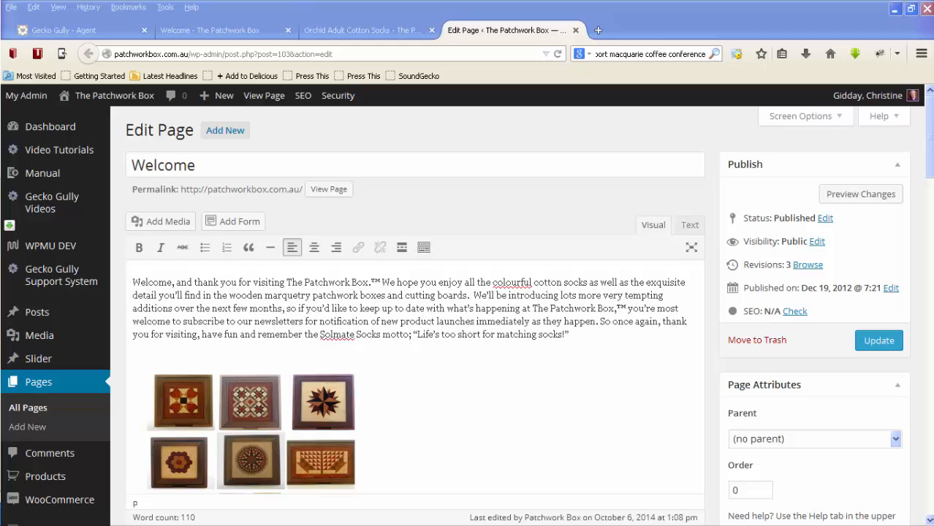
pyautogui.moveTo(640, 386)
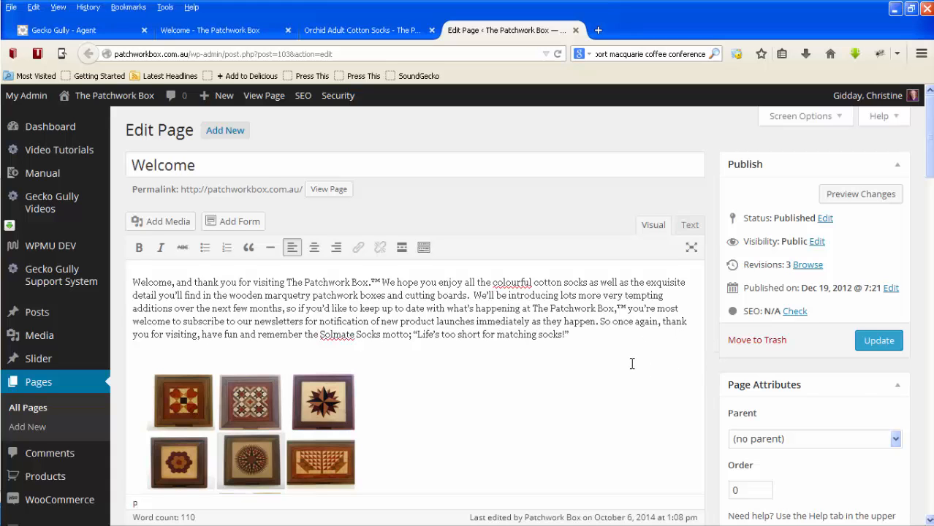
# - Select the Orchid socks image in the Welcome page content
pyautogui.scroll(-3)
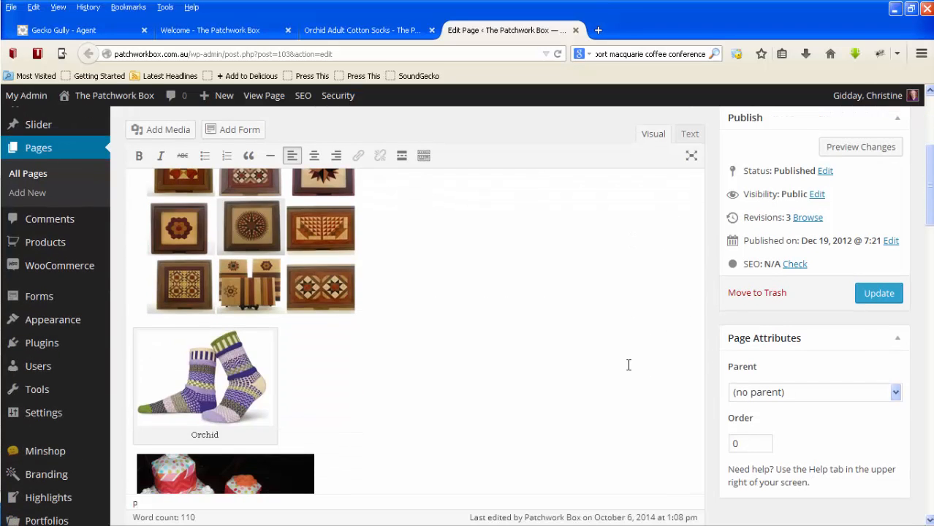
pyautogui.click(204, 377)
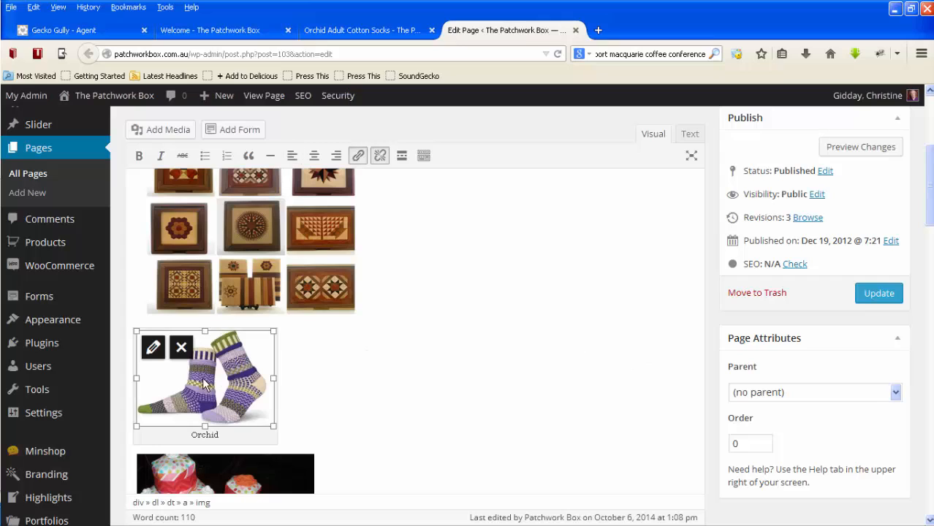
pyautogui.moveTo(152, 348)
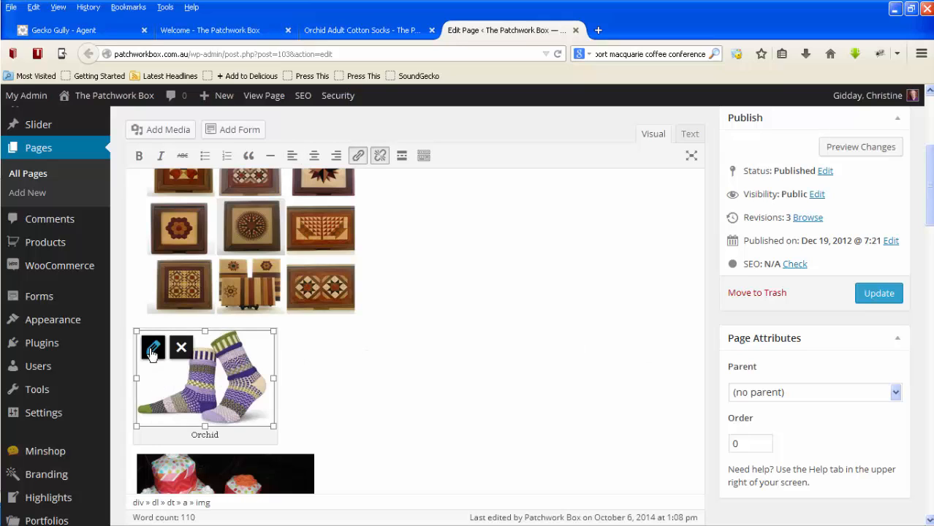
# - In the Orchid image's details, set Link To to Custom URL
pyautogui.click(153, 348)
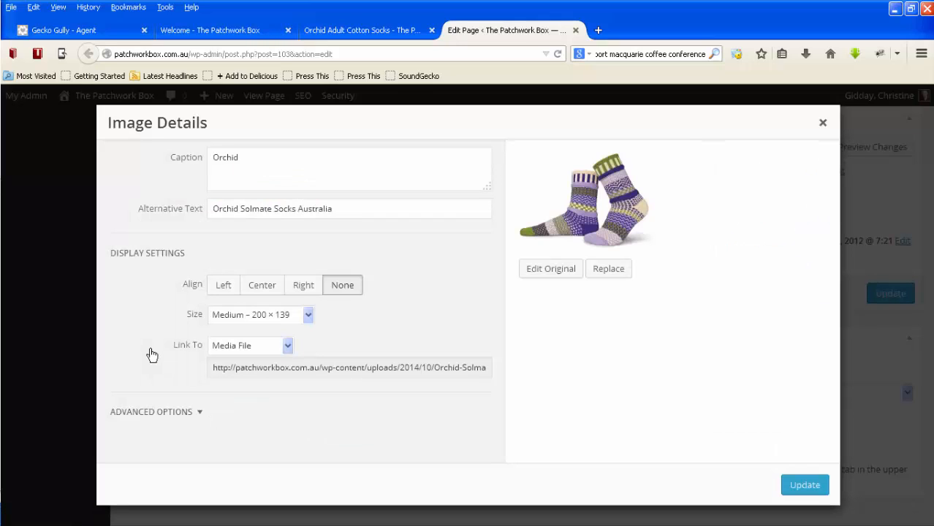
pyautogui.moveTo(227, 345)
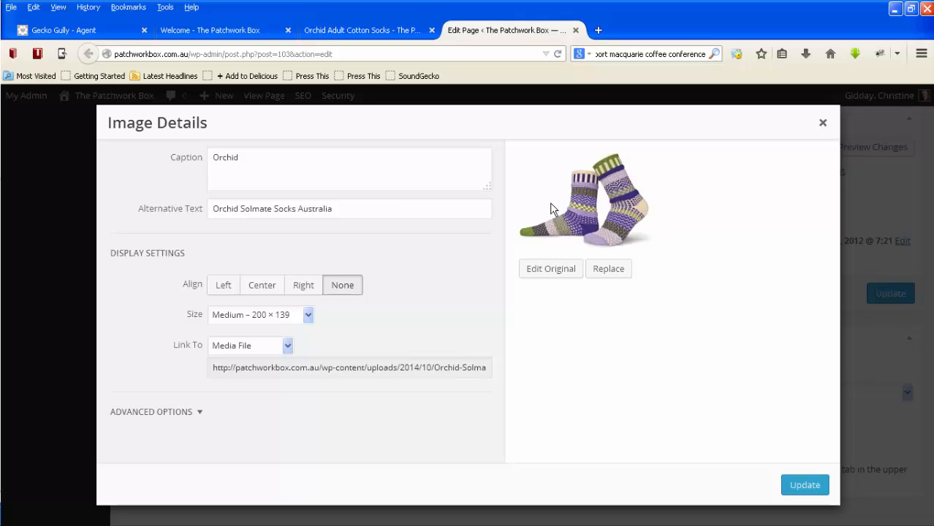
pyautogui.moveTo(626, 334)
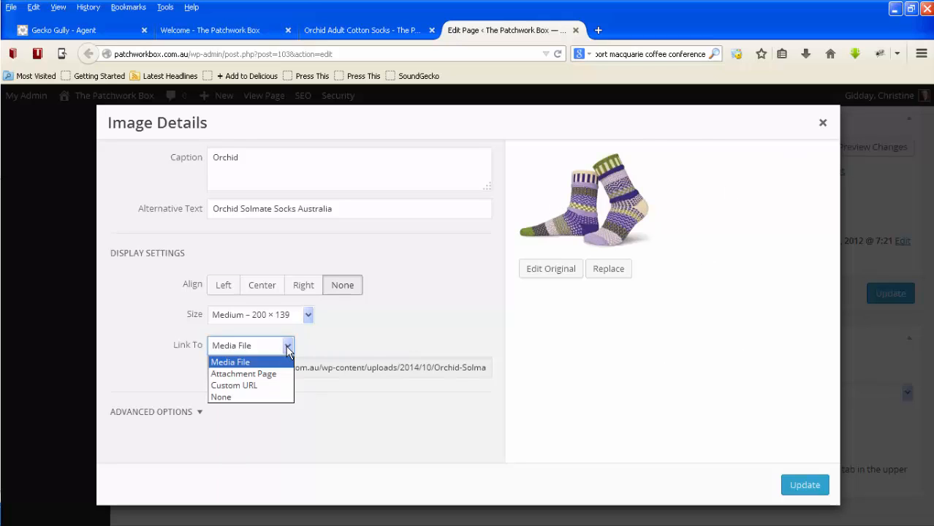
pyautogui.click(234, 385)
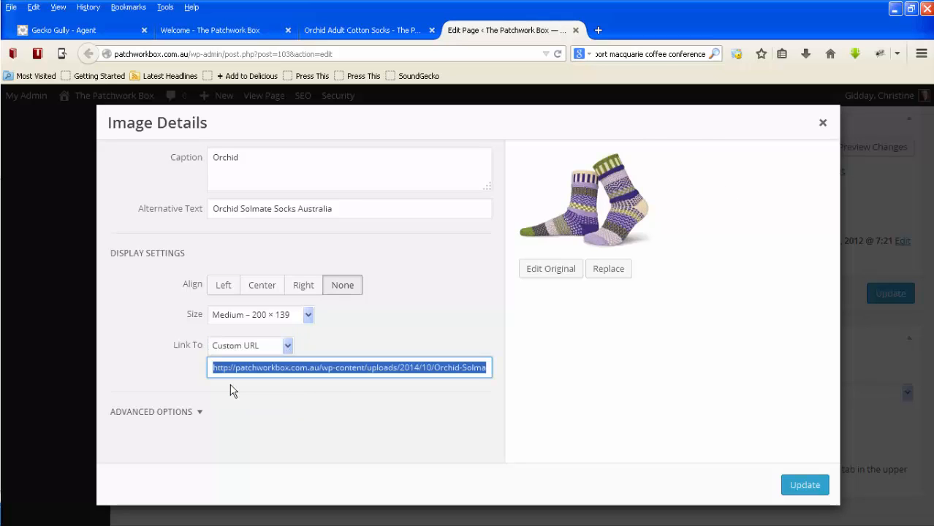
pyautogui.moveTo(365, 29)
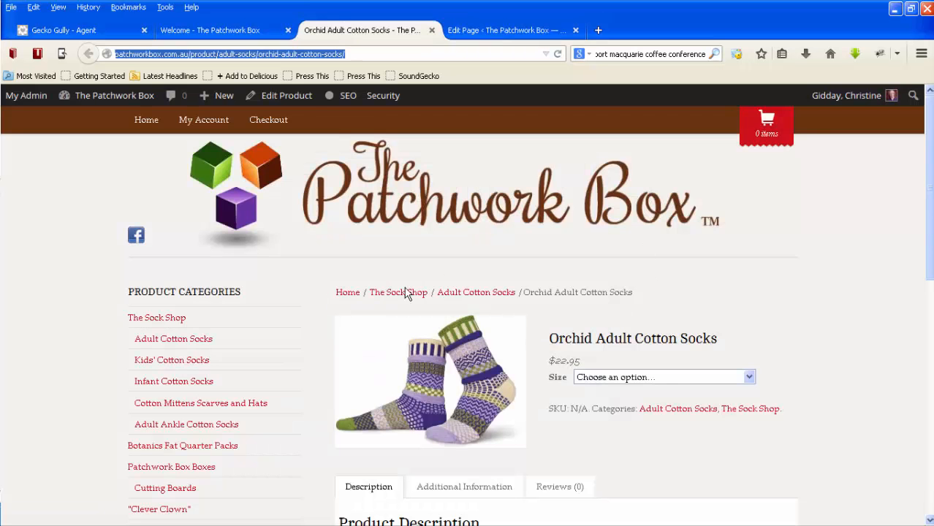
pyautogui.moveTo(435, 154)
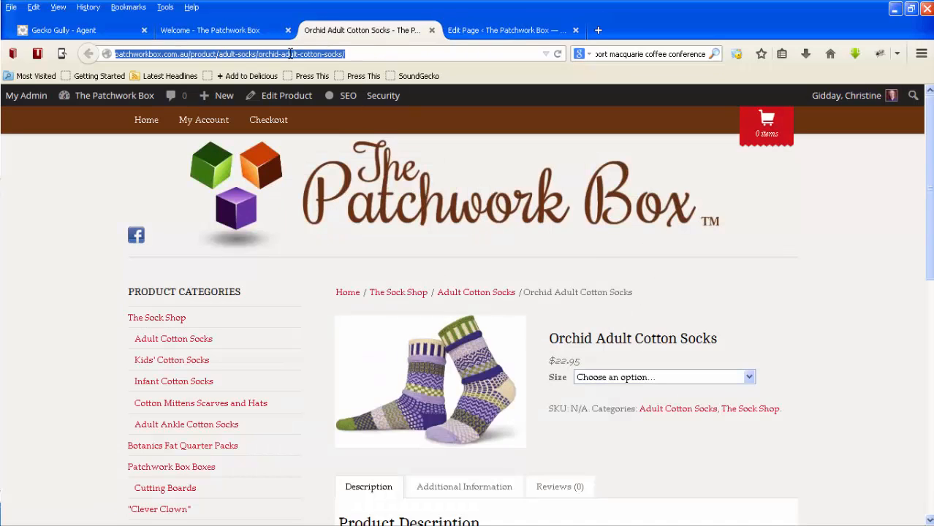
# - Paste the Orchid Adult Cotton Socks product URL as the image link and update the Welcome page
pyautogui.click(509, 29)
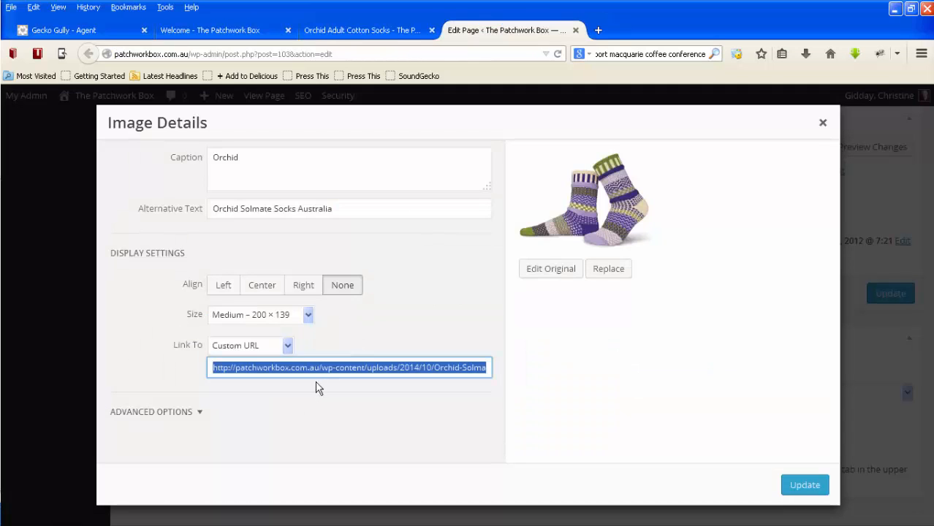
pyautogui.press('Delete')
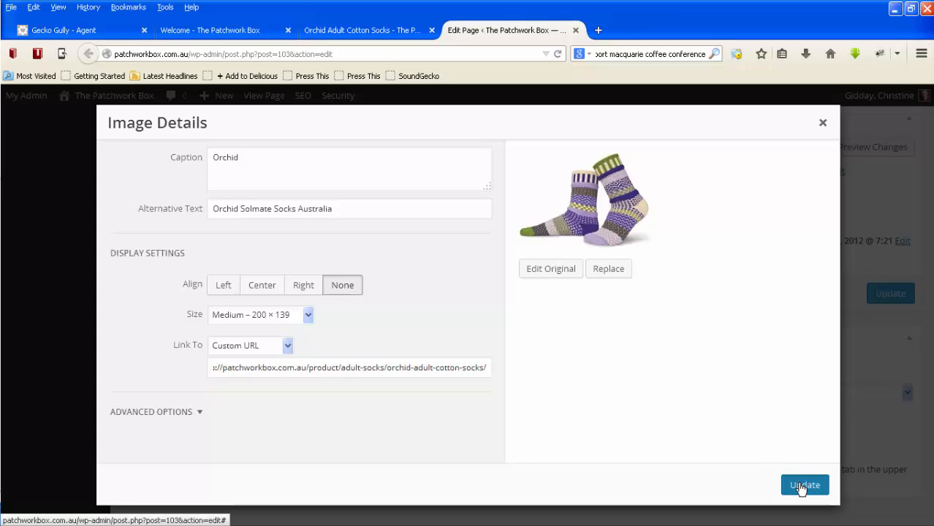
pyautogui.click(804, 485)
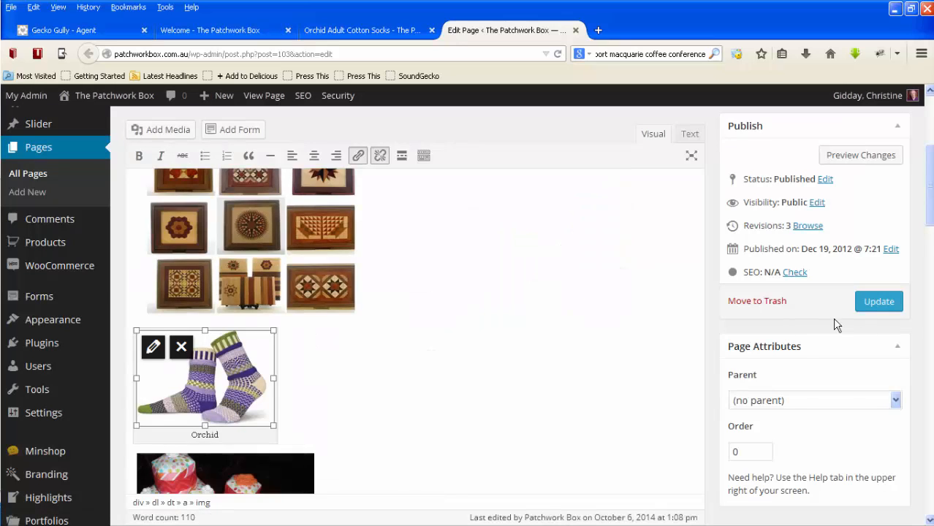
pyautogui.click(878, 301)
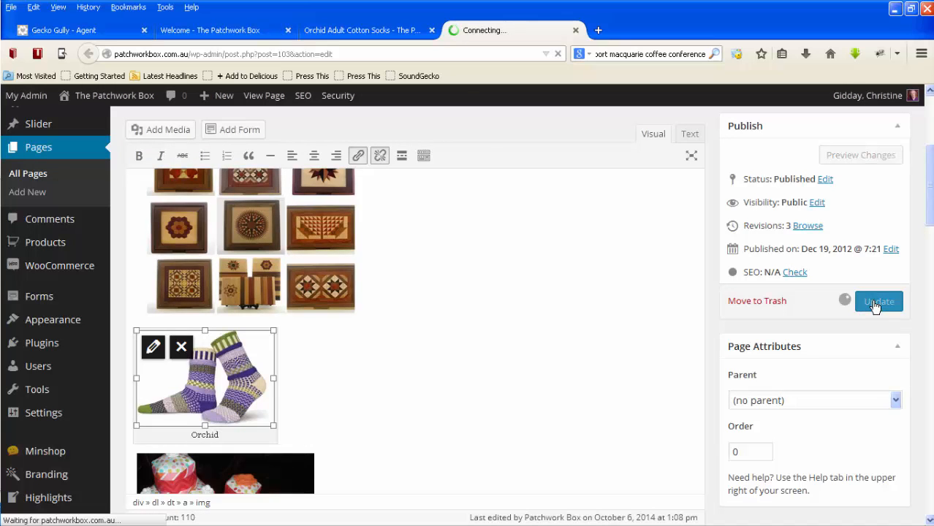
pyautogui.click(878, 301)
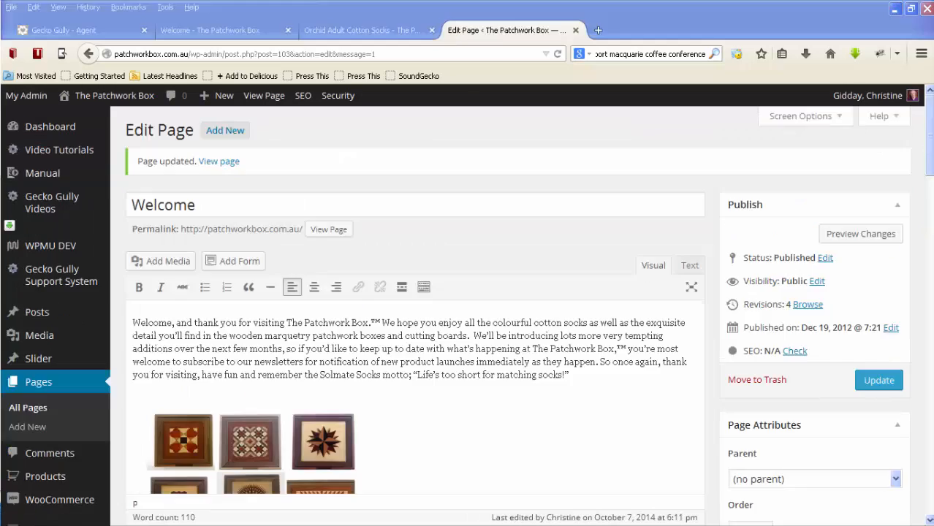
# - View the live Welcome page and follow the Orchid image's link to its product page
pyautogui.click(210, 29)
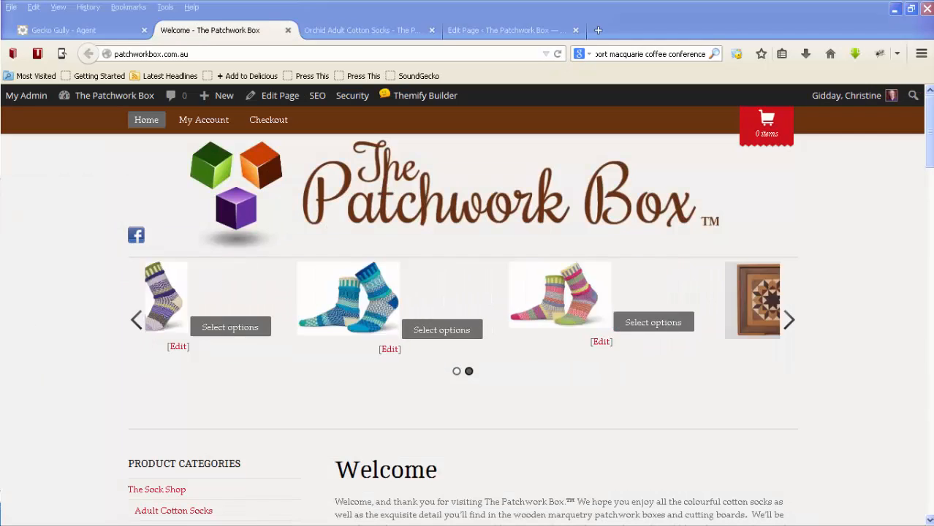
pyautogui.scroll(-3)
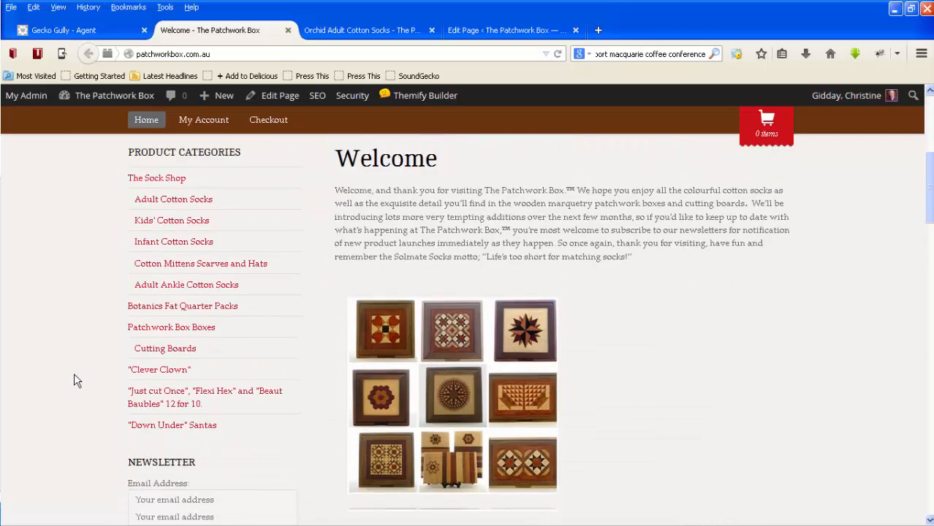
pyautogui.scroll(-3)
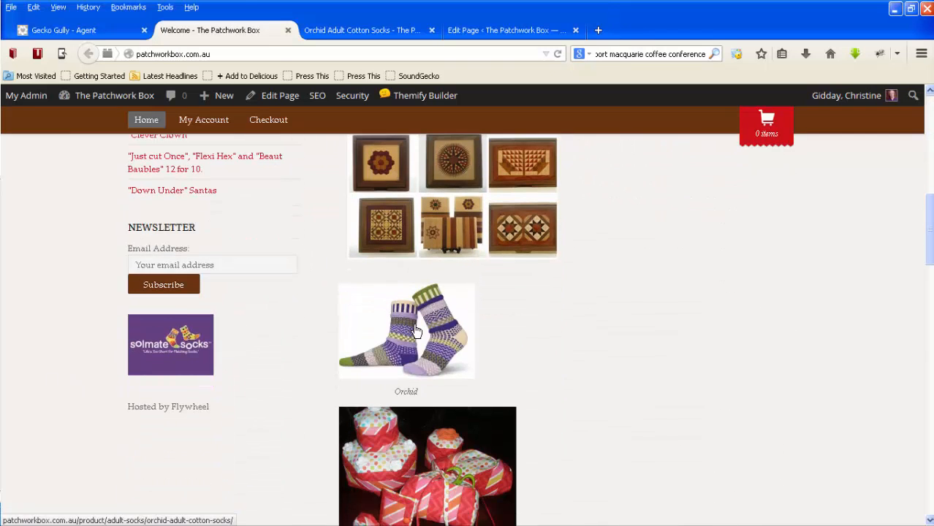
pyautogui.click(406, 330)
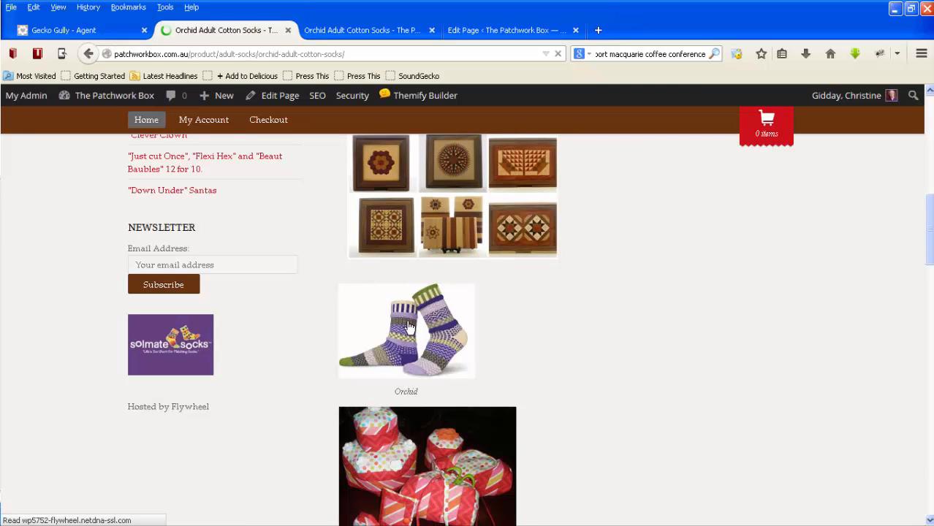
pyautogui.moveTo(410, 325)
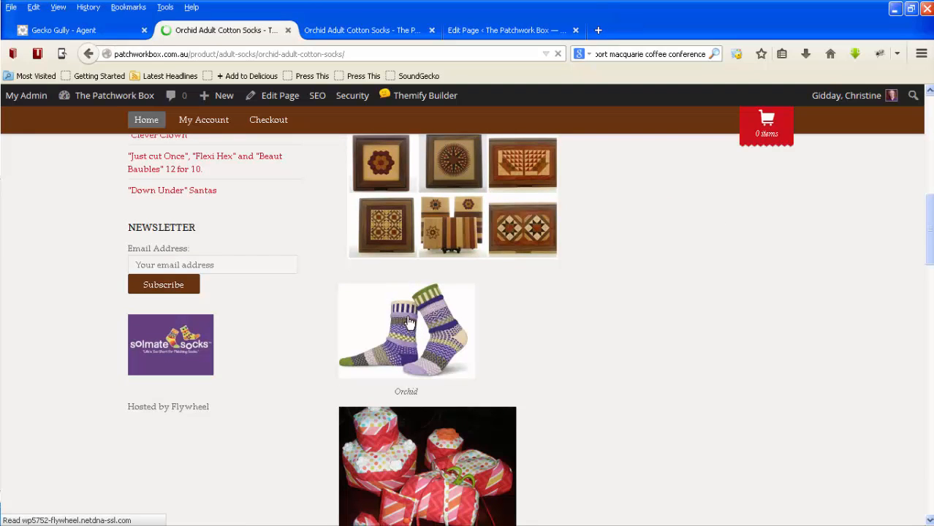